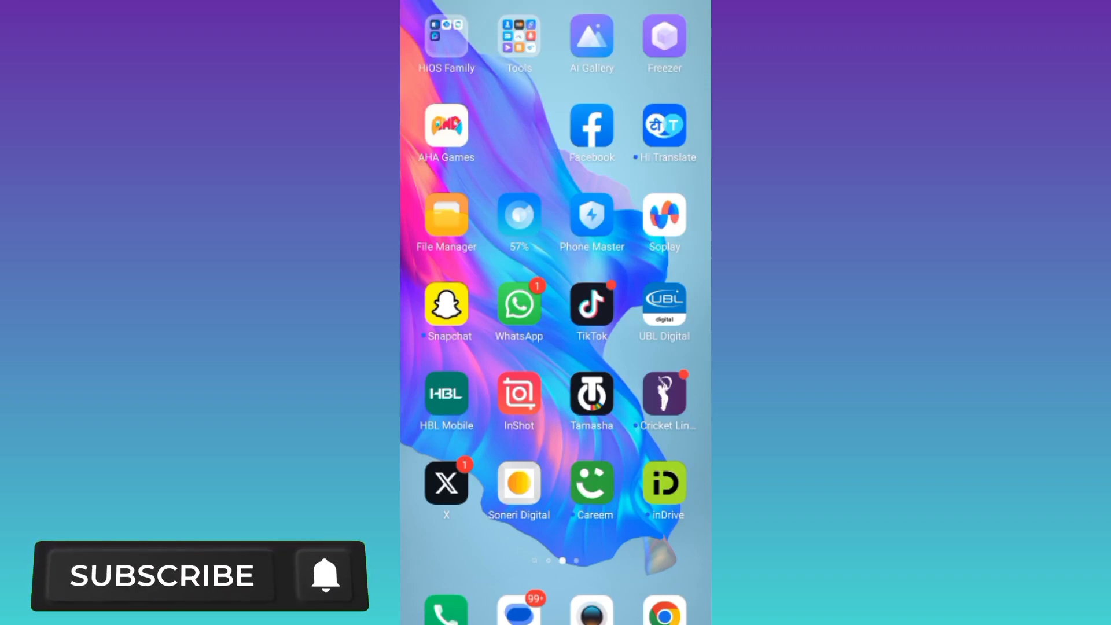
# Step: Launch Facebook and reach Settings & privacy through the main menu
pyautogui.click(324, 575)
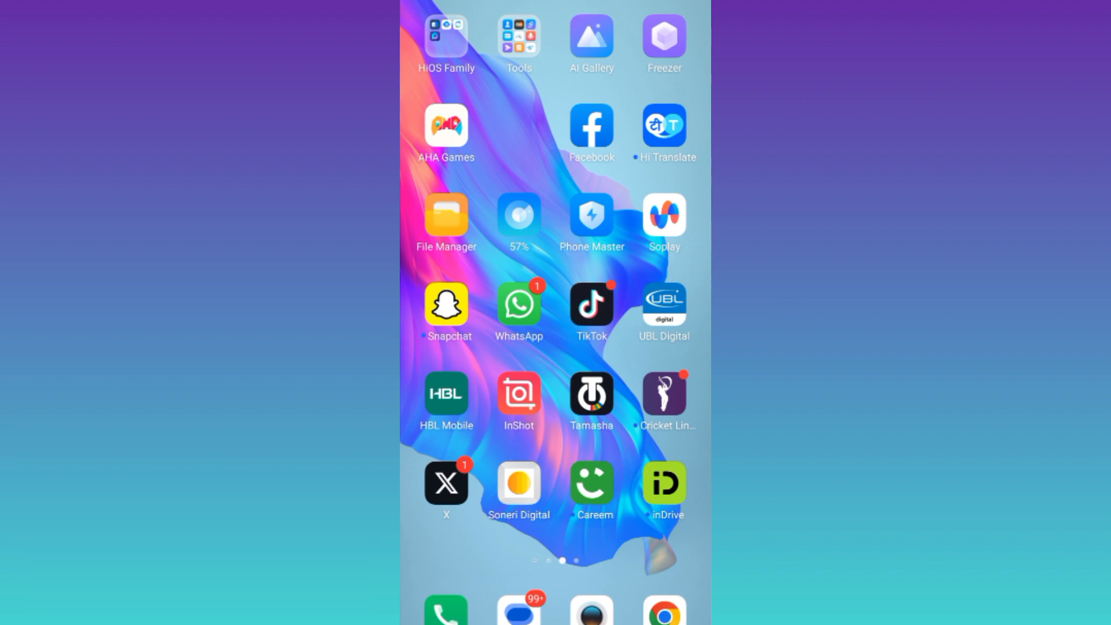
pyautogui.click(592, 125)
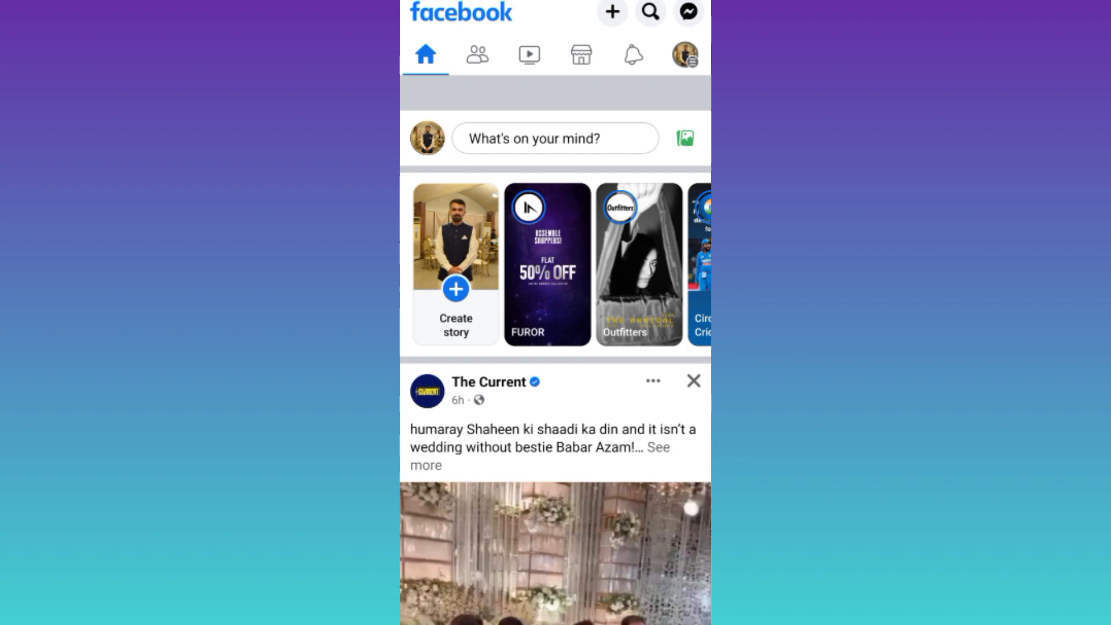
pyautogui.click(683, 55)
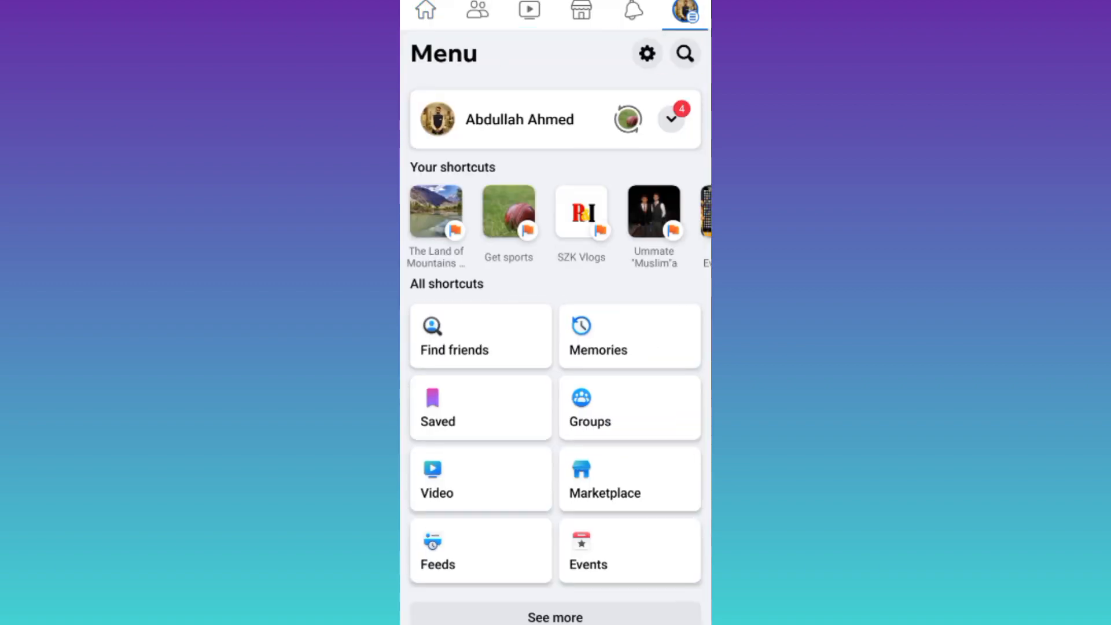
pyautogui.click(644, 53)
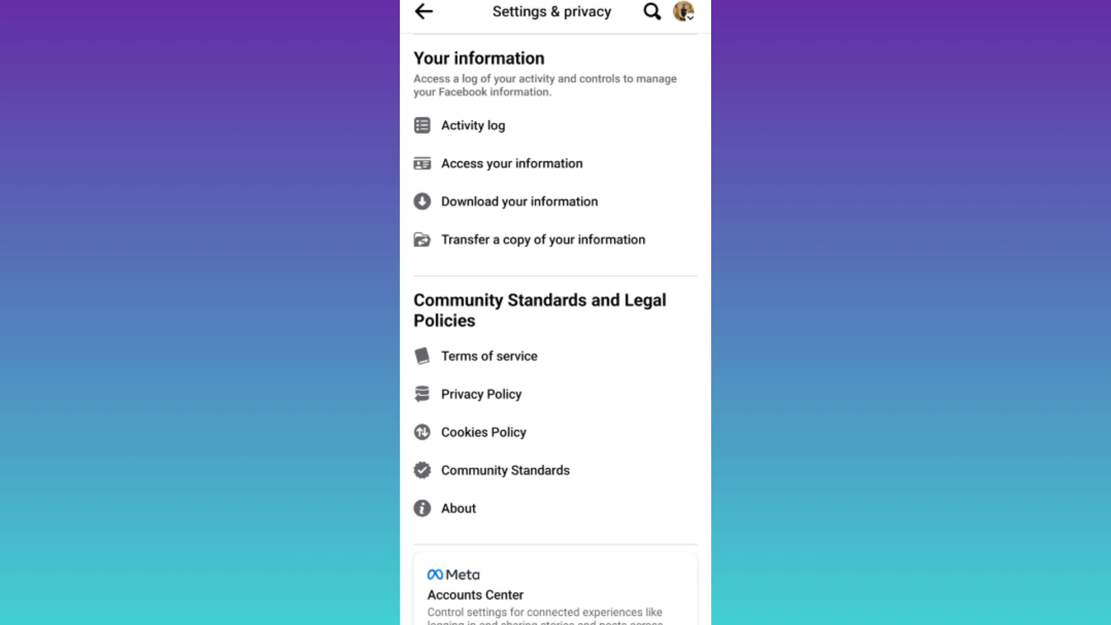
# Step: Start a new request from Download your information, reaching Select information
pyautogui.click(519, 201)
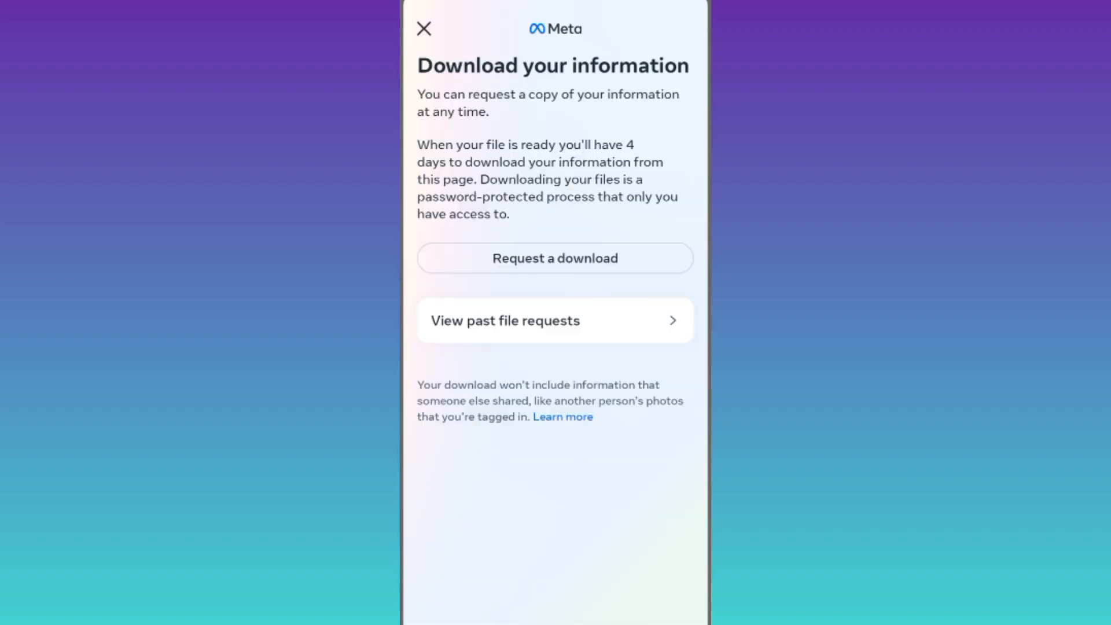
pyautogui.click(555, 257)
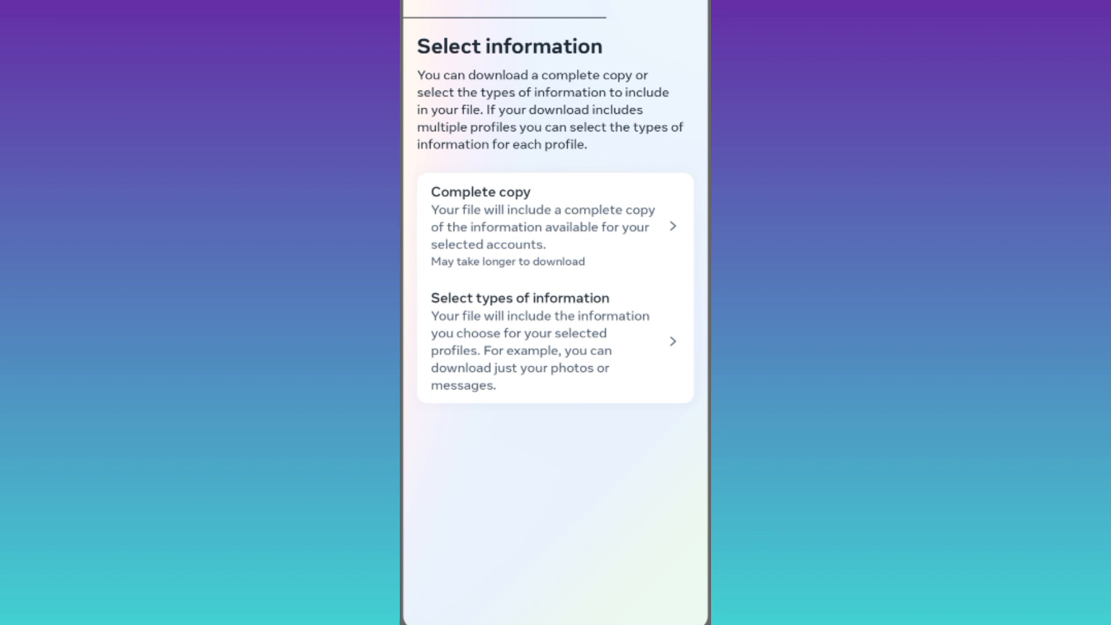
# Step: Choose Select types of information and tick a category to include in the download
pyautogui.click(554, 340)
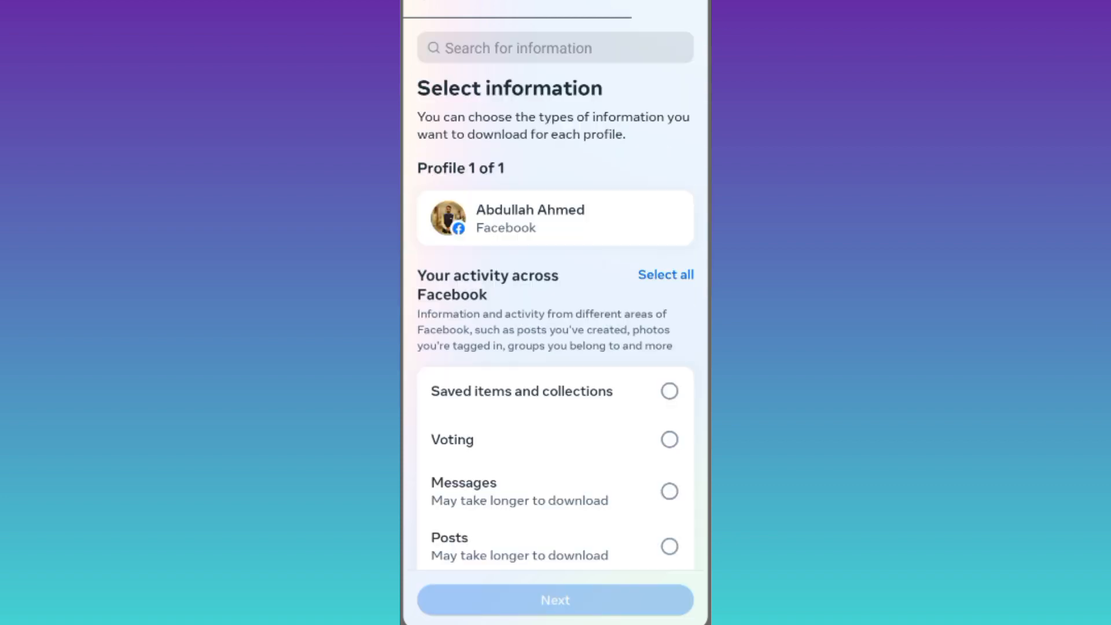
pyautogui.click(554, 600)
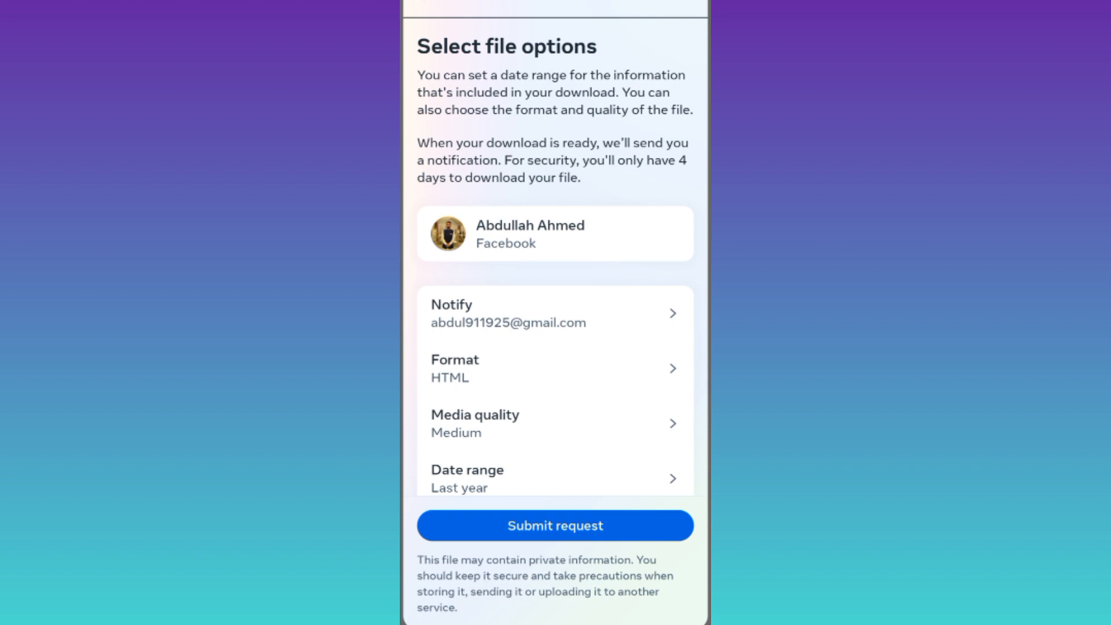